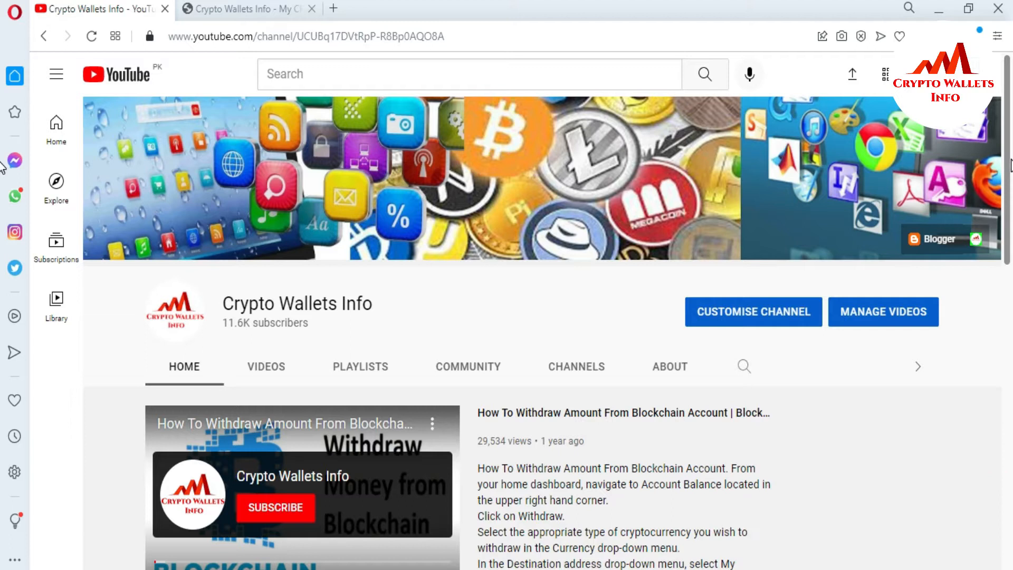
- Browse the channel's uploads and highlight the channel name Crypto Wallets Info
scroll(down, 3)
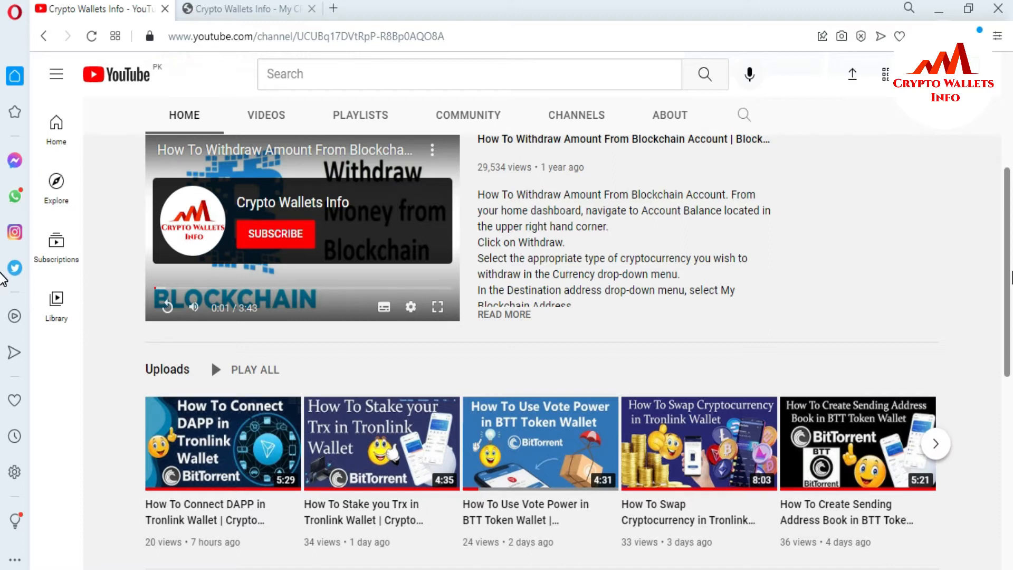
scroll(down, 3)
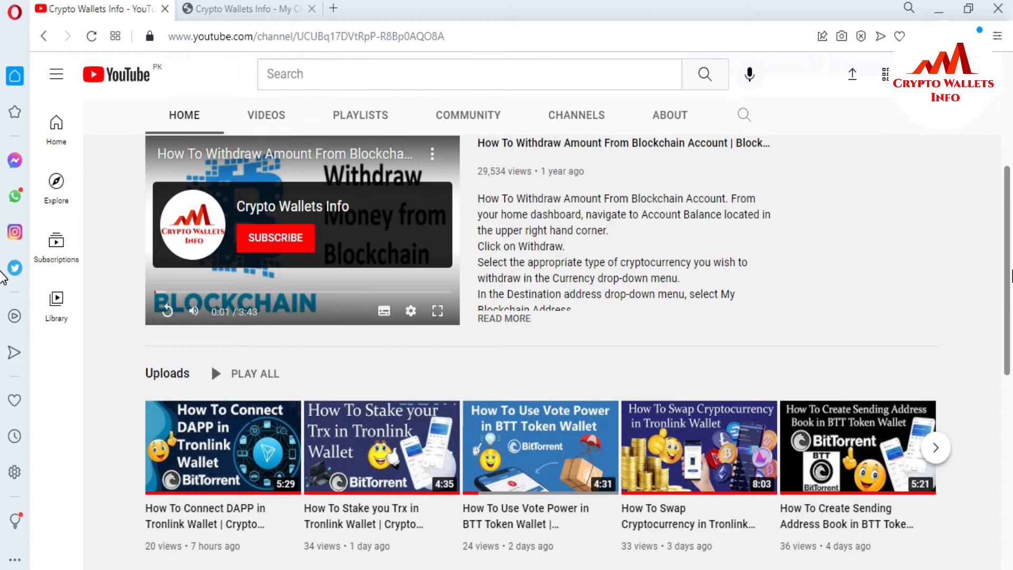
mouse_move(1005, 213)
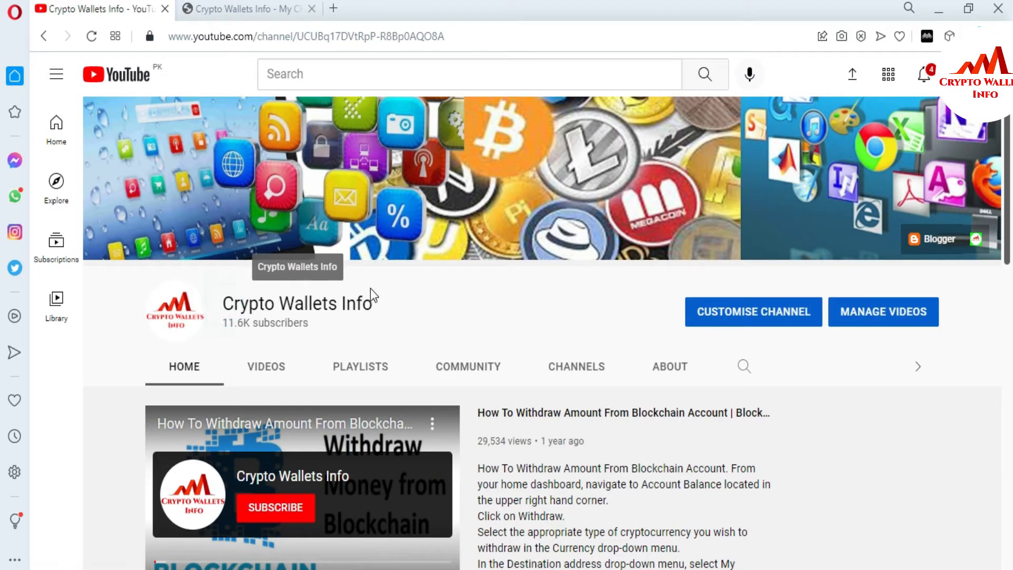
double_click(298, 303)
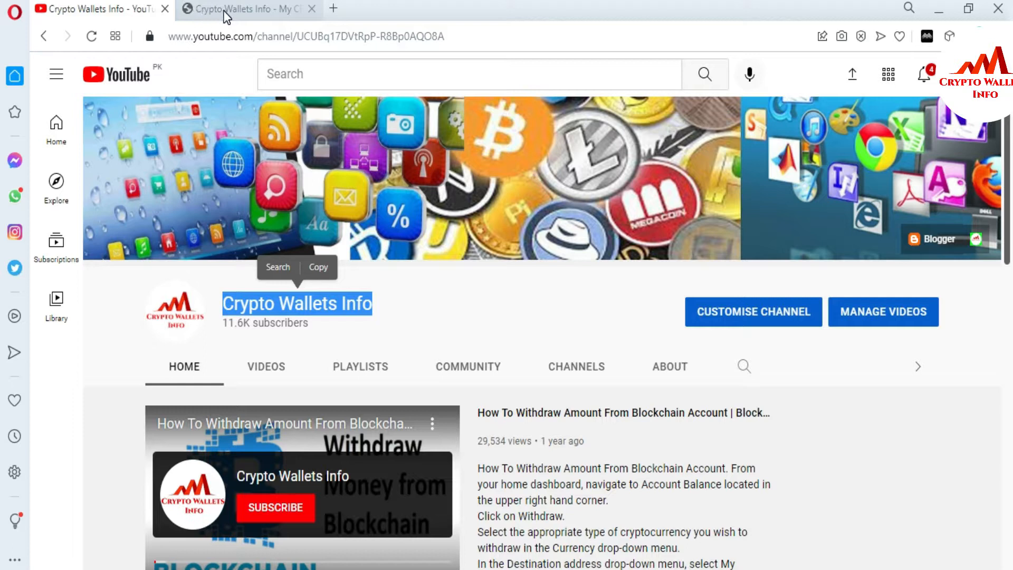
- Switch to the Crypto Wallets Info website at cryptowalletsinfo.com
click(246, 10)
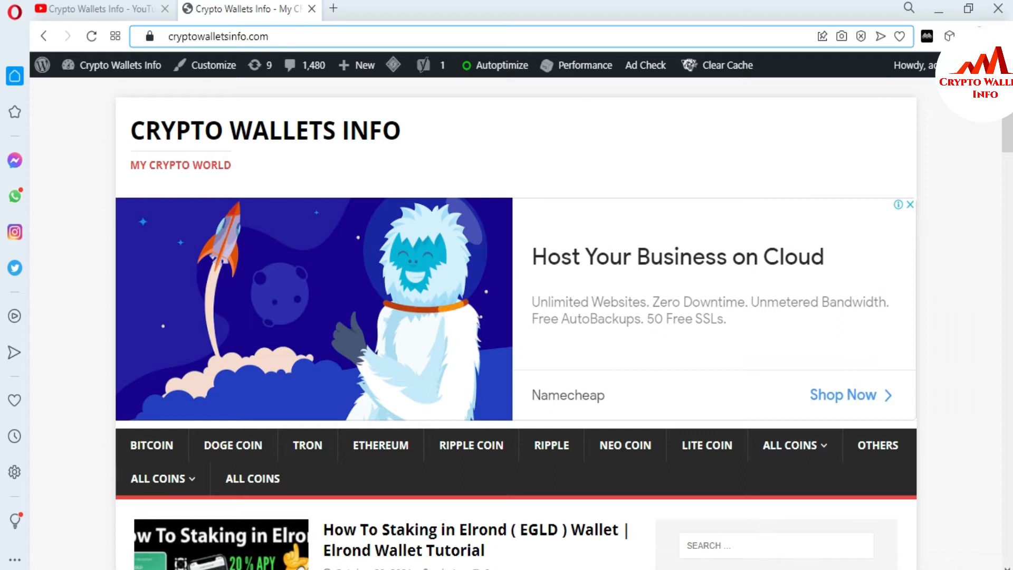
mouse_move(628, 567)
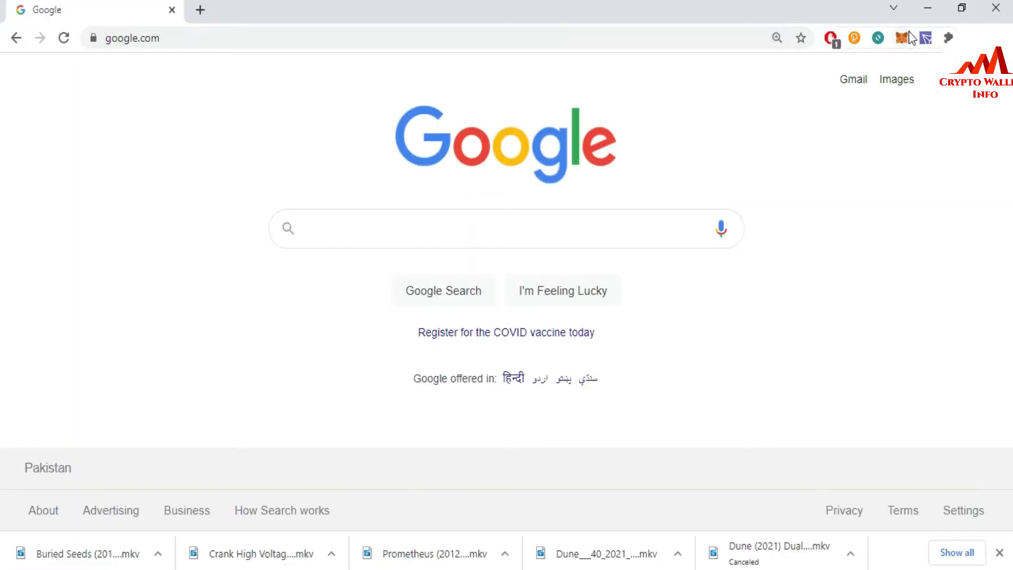
- Unlock the TronLink wallet with the password and go to its Settings page
click(924, 38)
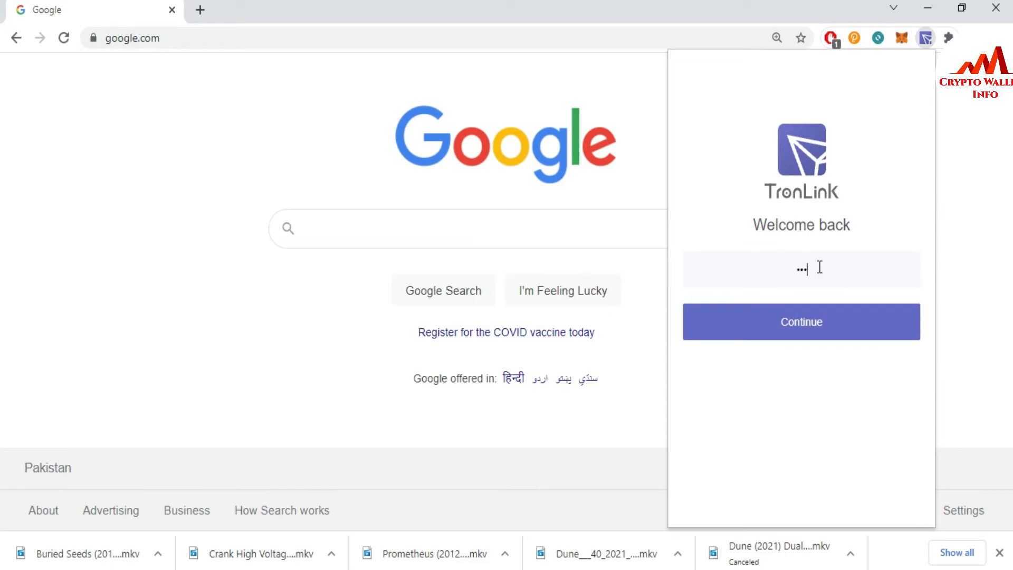
text(password)
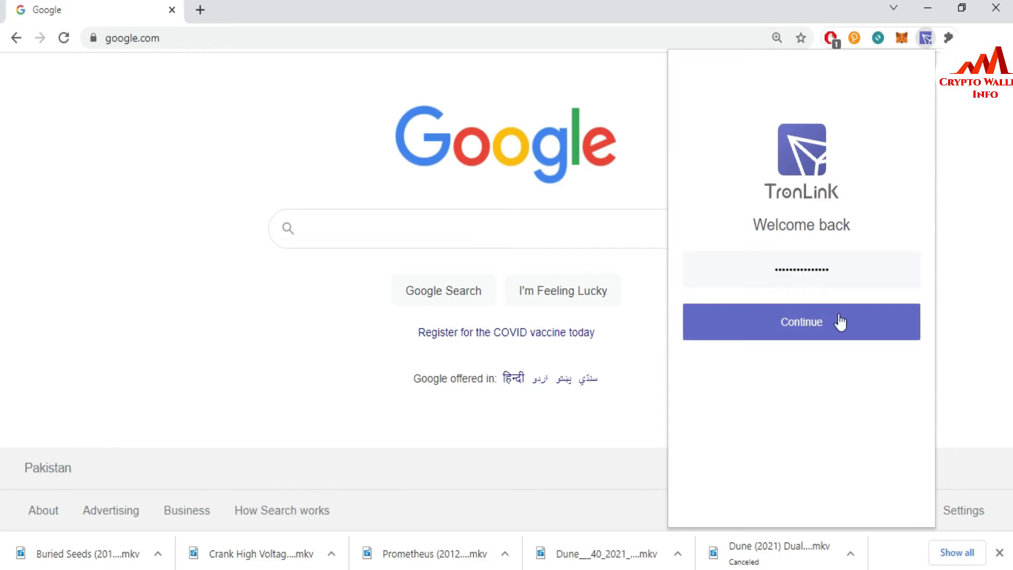
click(801, 322)
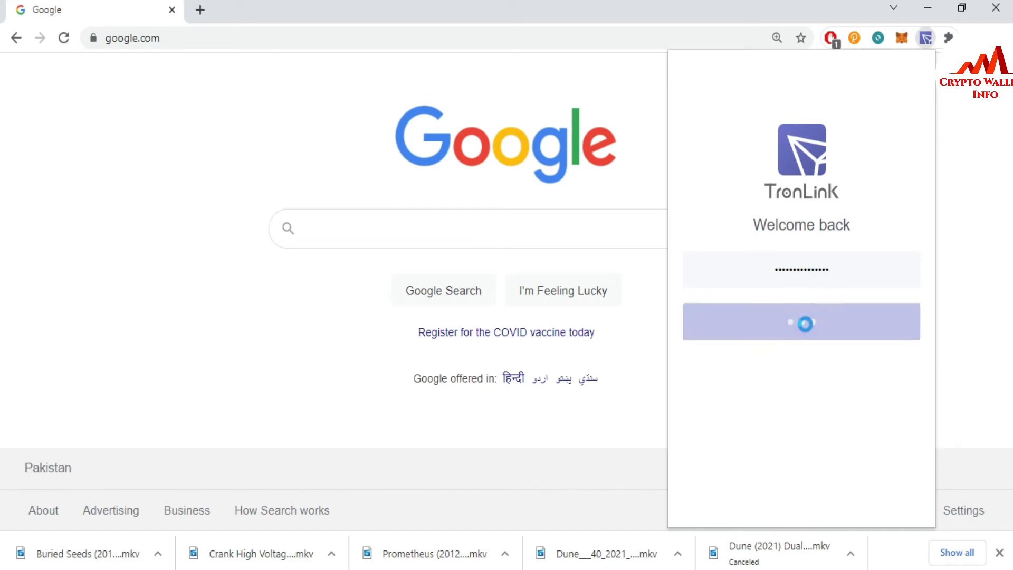
click(801, 322)
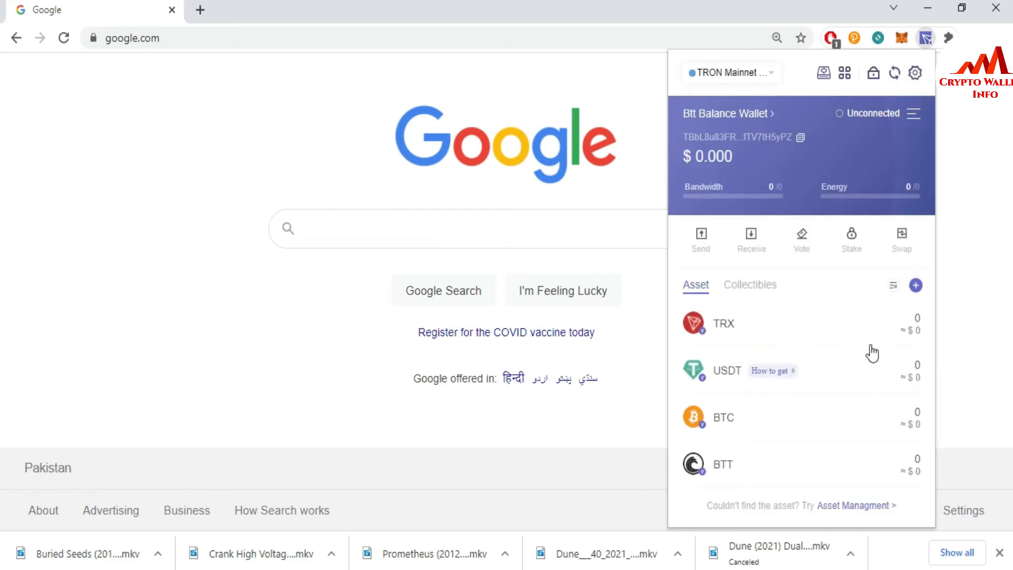
mouse_move(850, 330)
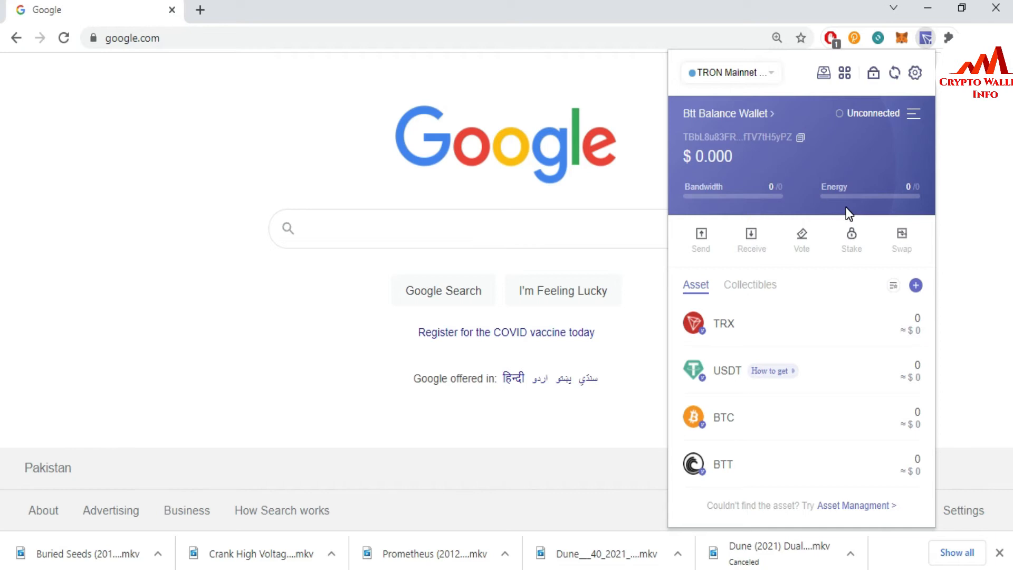
mouse_move(856, 183)
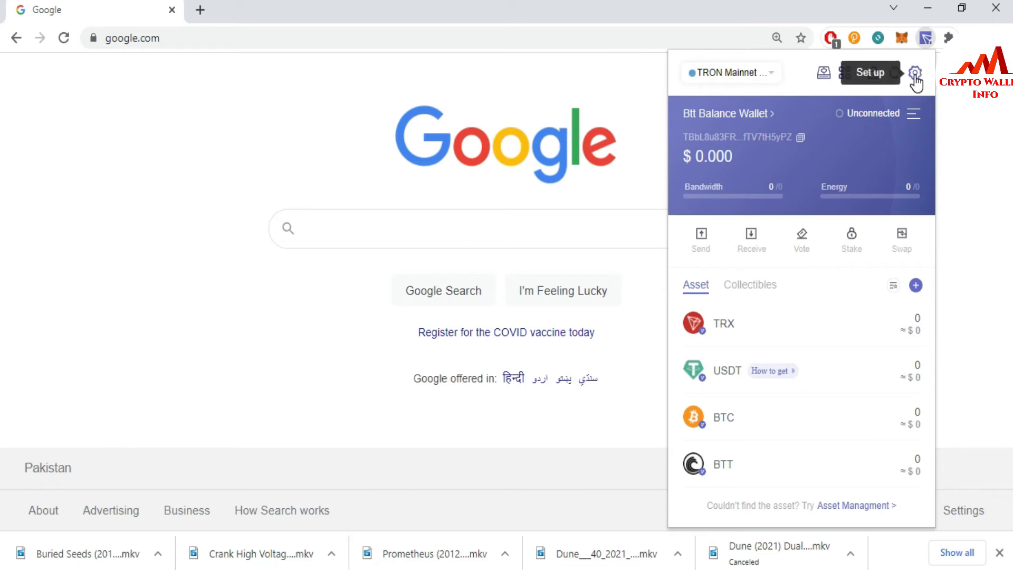
click(916, 73)
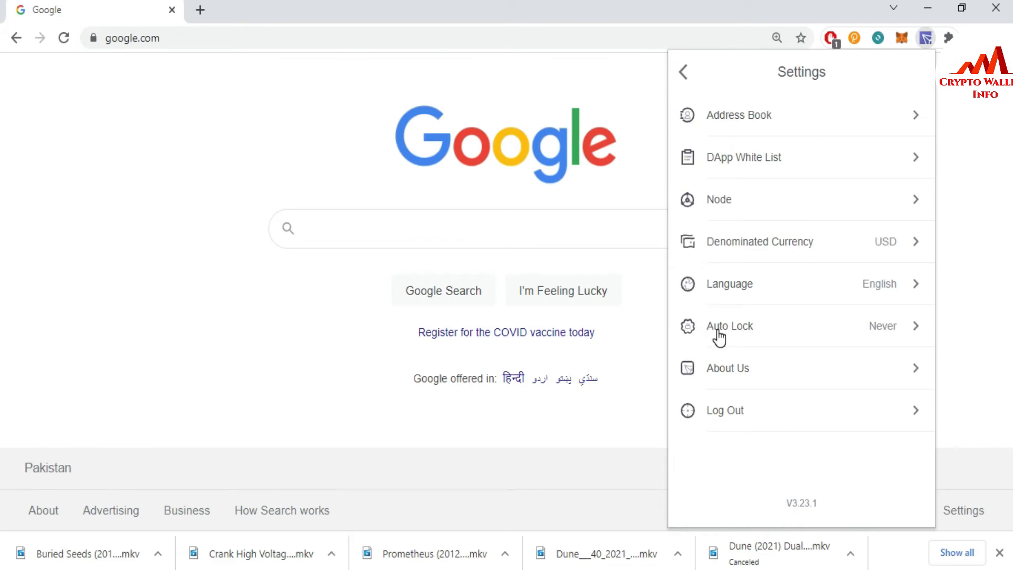
- Change the Auto Lock setting from Never to 1min
click(742, 327)
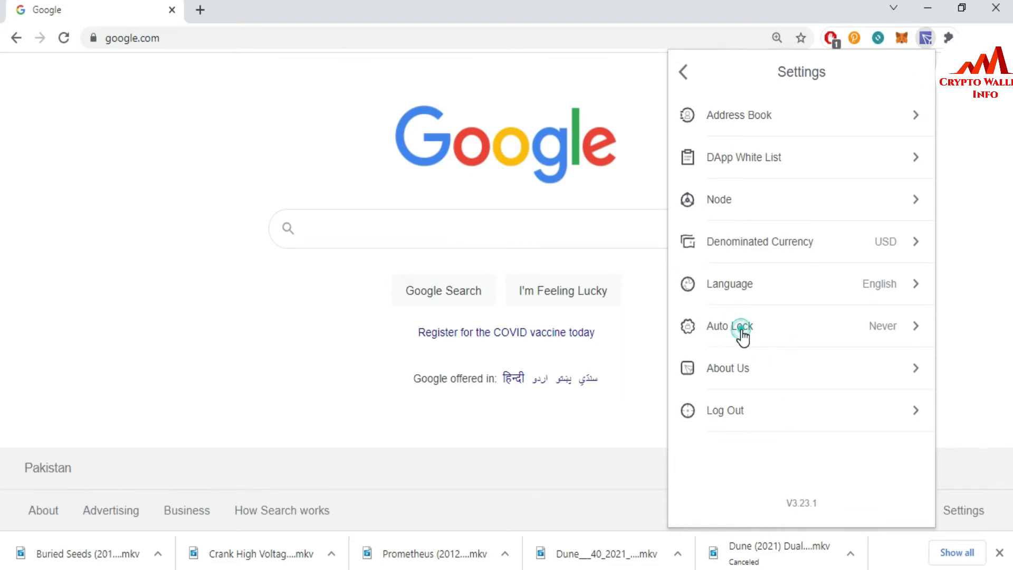
click(729, 326)
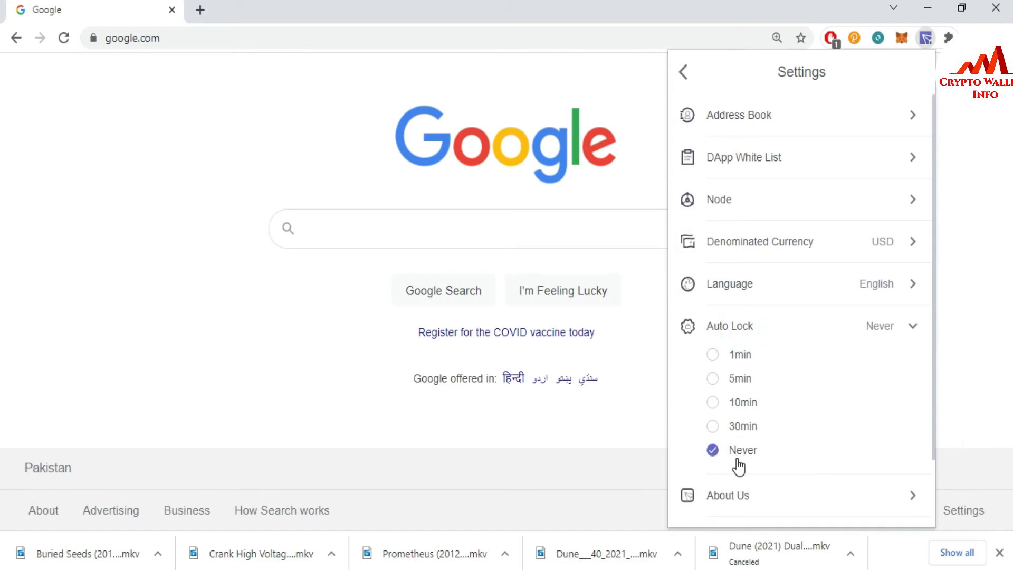
mouse_move(765, 402)
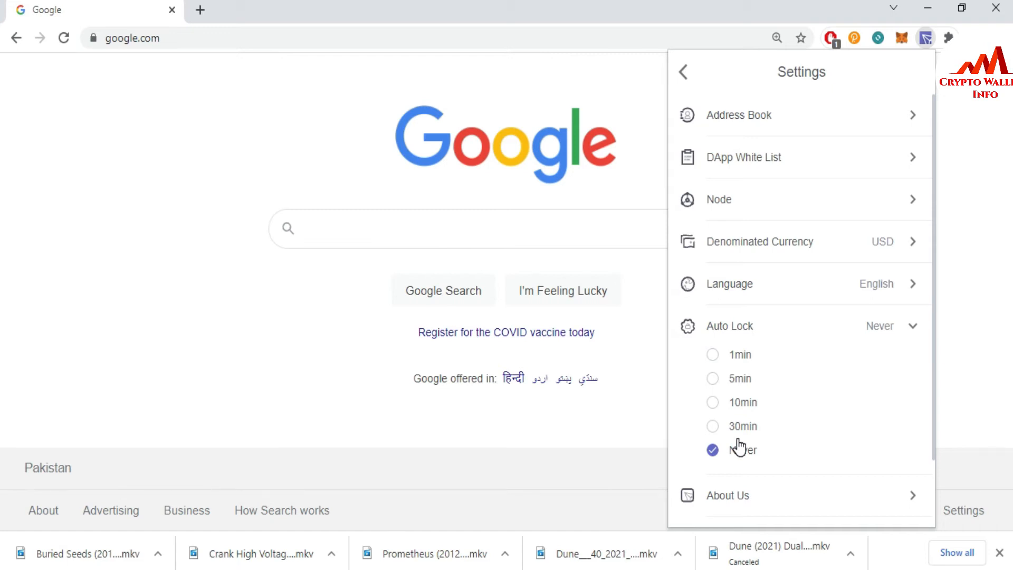
mouse_move(729, 384)
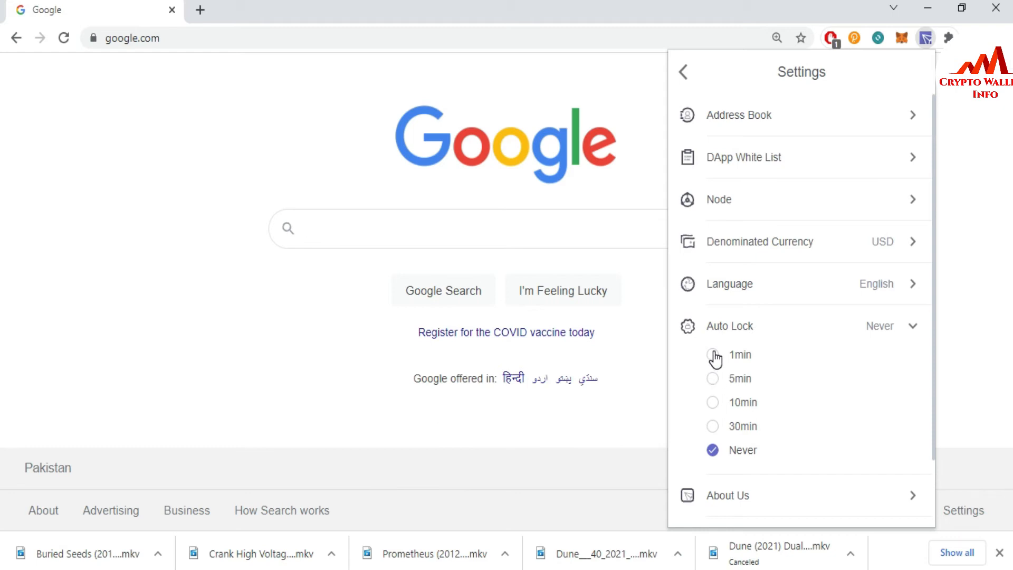
click(712, 355)
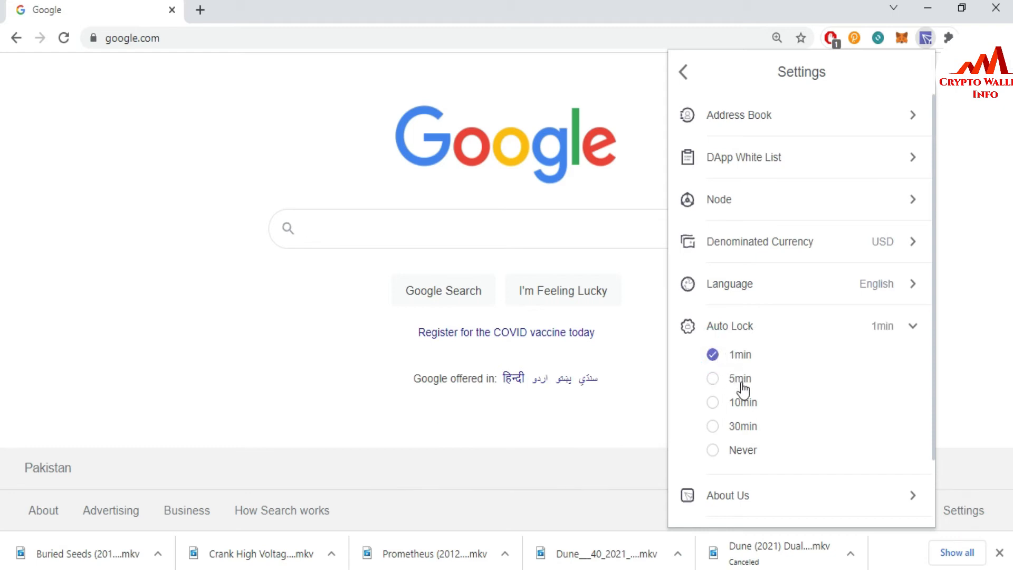
mouse_move(653, 74)
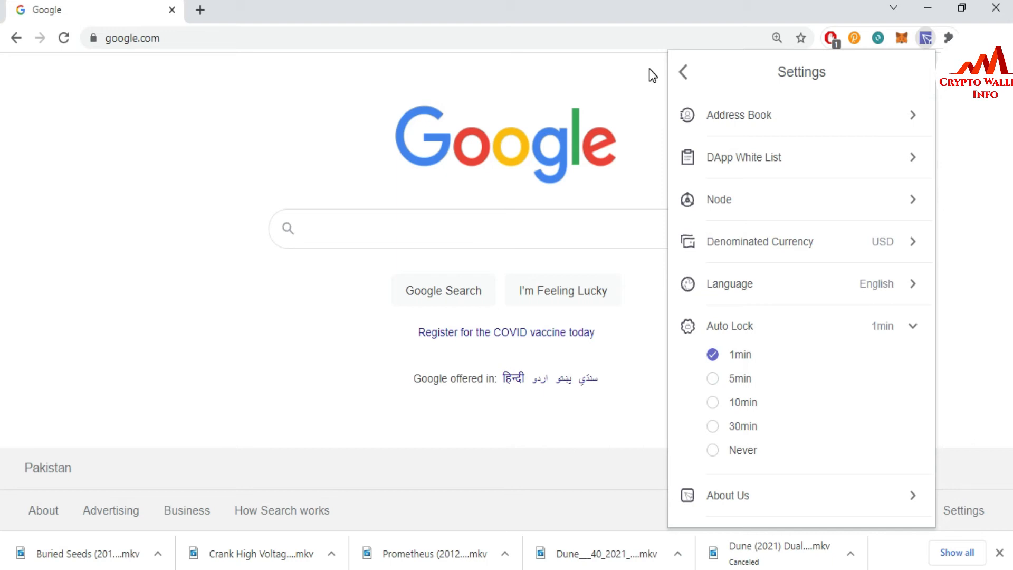
- Dismiss the TronLink popup and return to the YouTube channel page
click(683, 73)
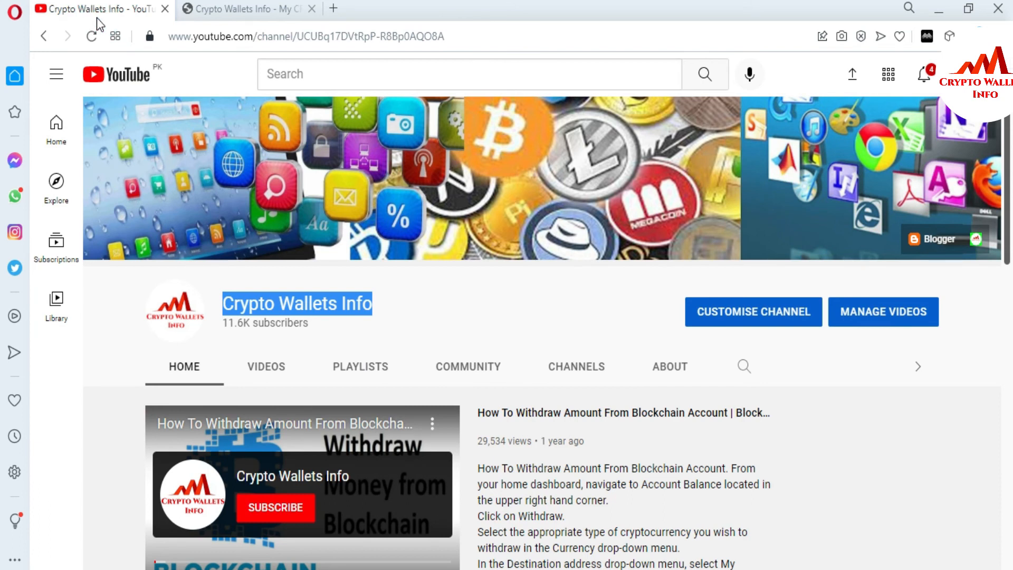
click(245, 9)
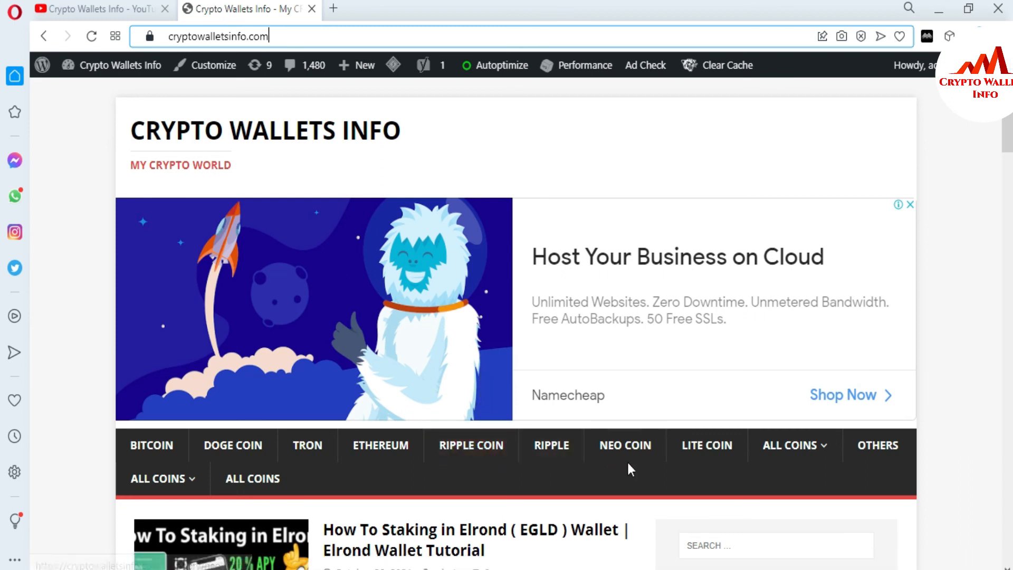
- Show the All Coins list with wallets like Exodus, Binance and Trust Wallet
scroll(down, 3)
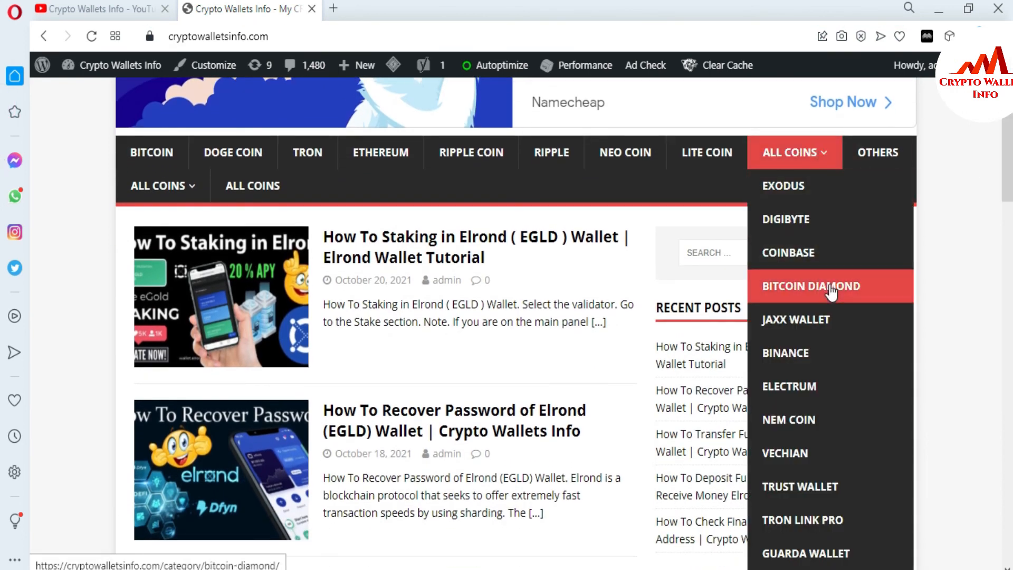
mouse_move(845, 463)
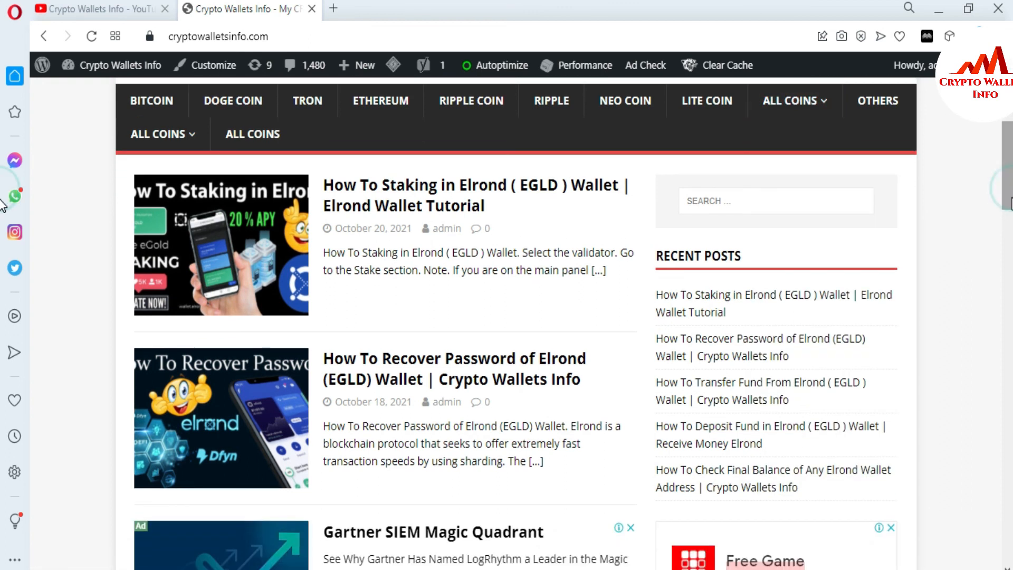
click(790, 101)
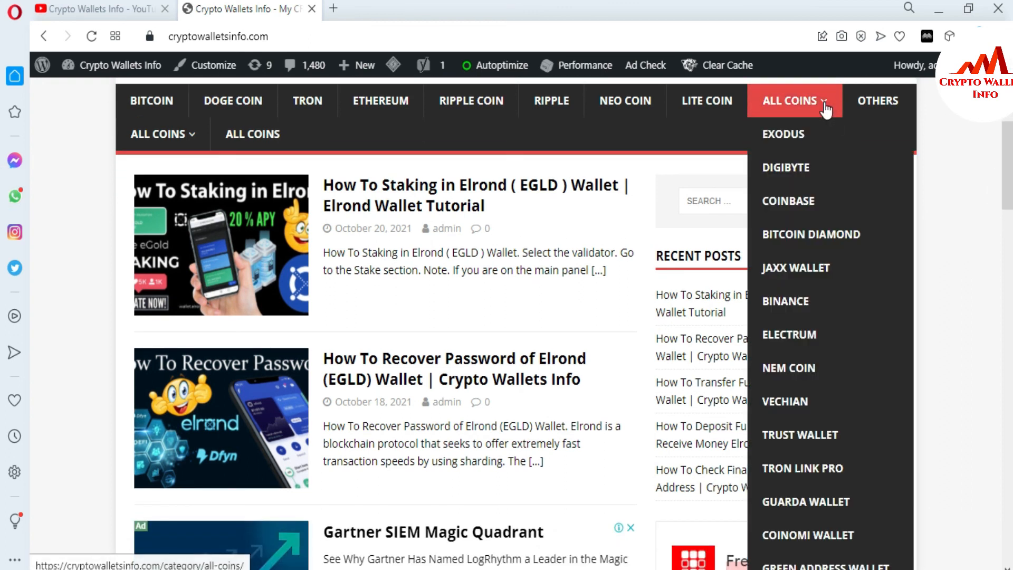